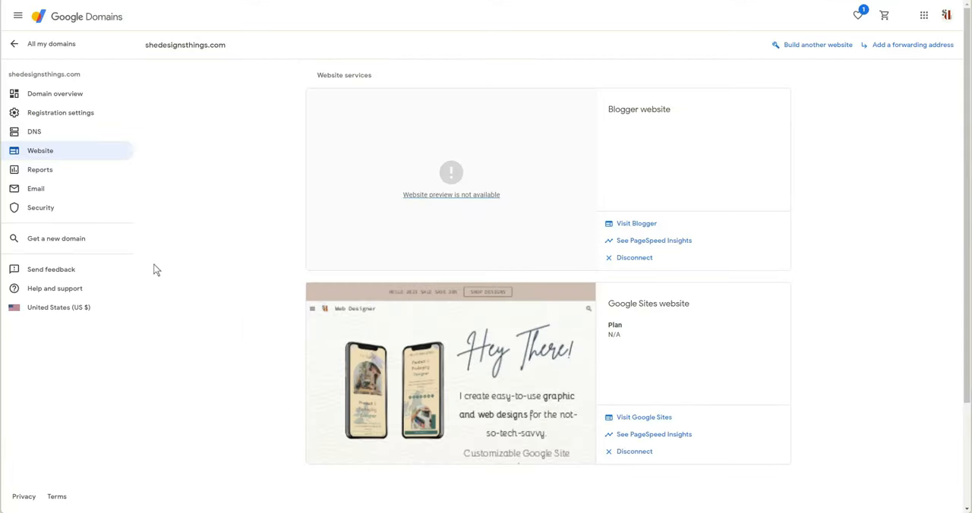
mouse_move(197, 271)
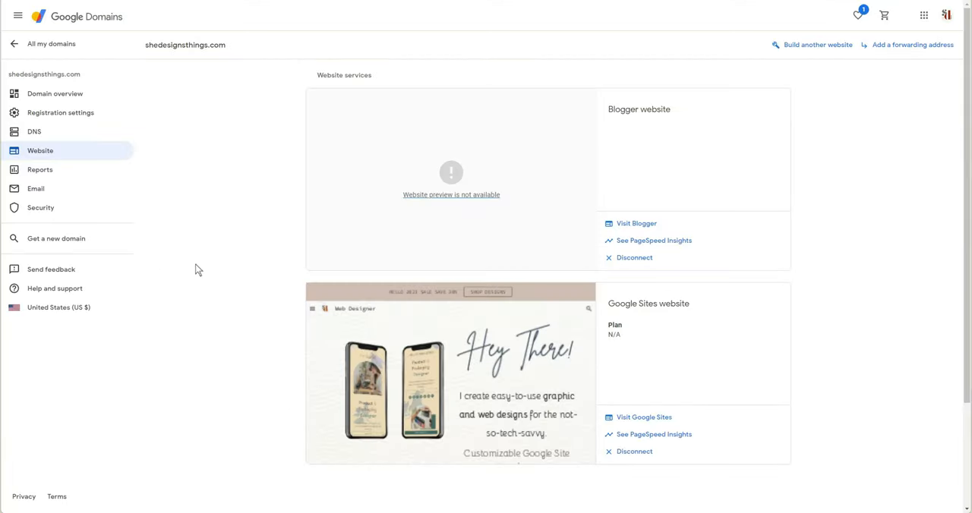
mouse_move(197, 286)
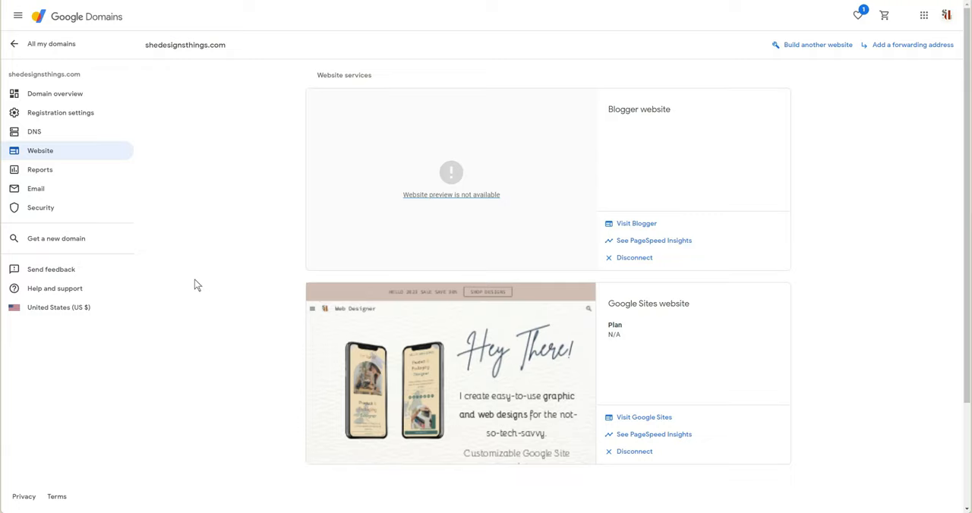
mouse_move(328, 313)
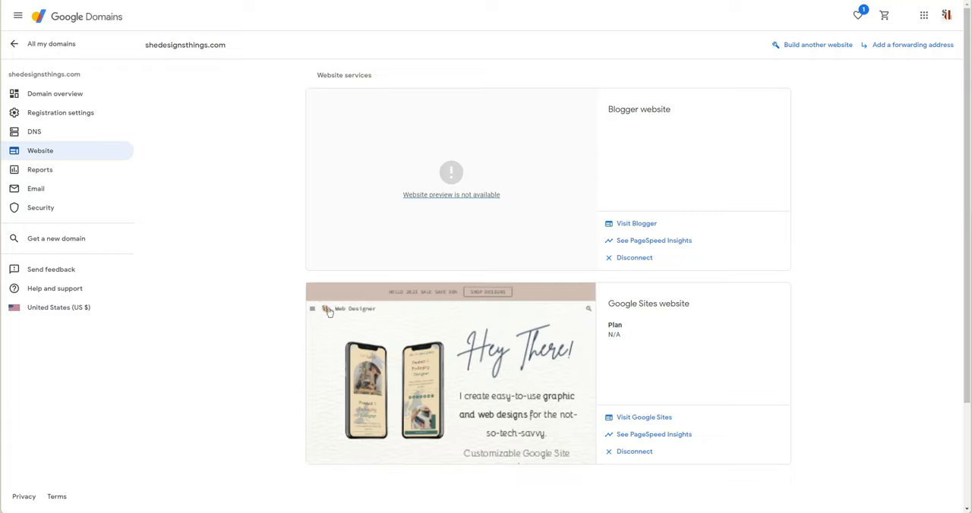
mouse_move(161, 331)
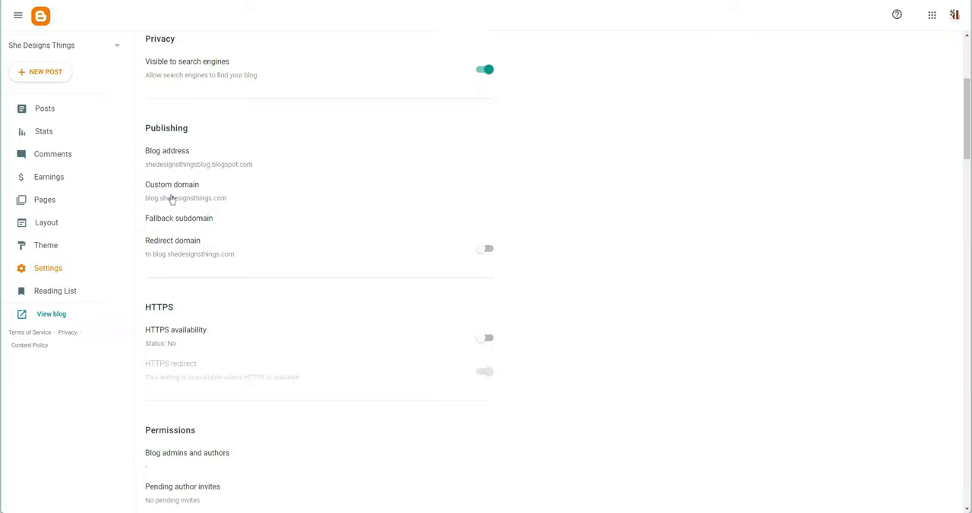
mouse_move(173, 196)
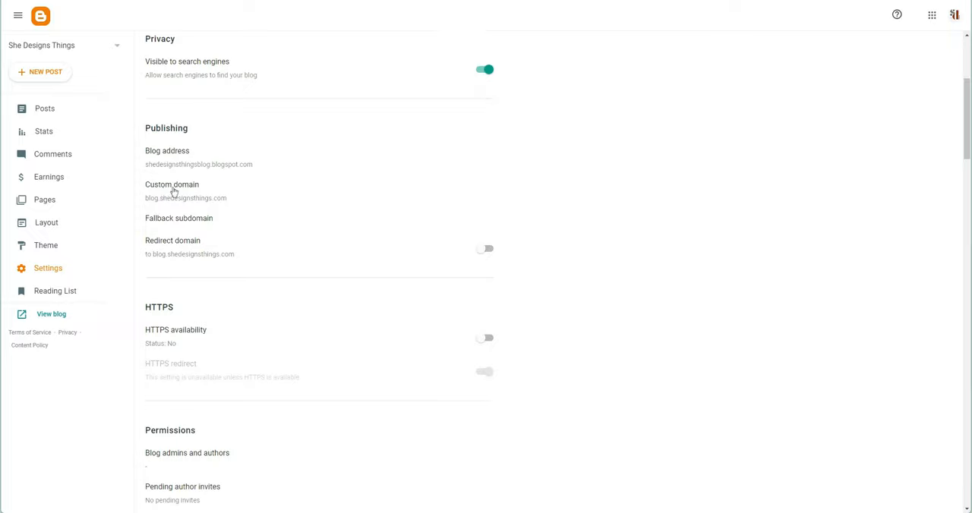
- Go to the blog's Custom domain setting in the Publishing section
left_click(186, 192)
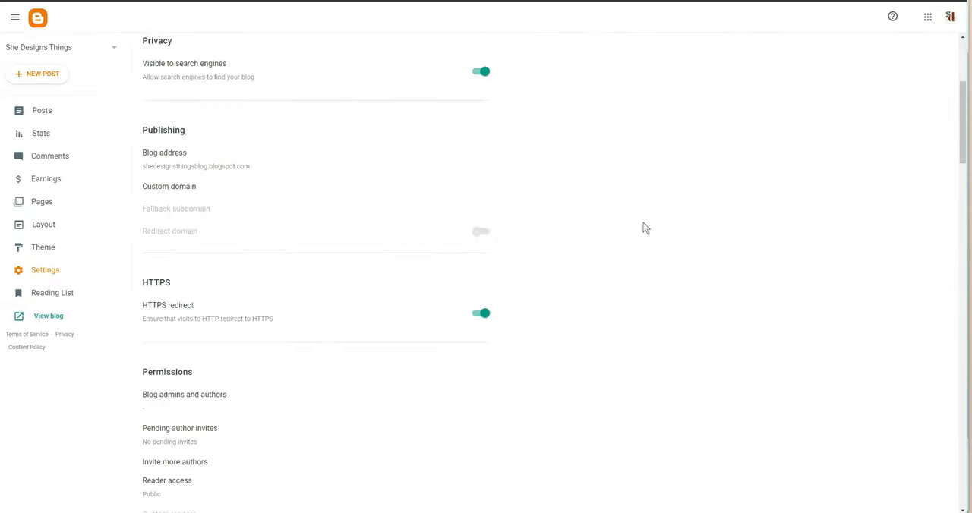
mouse_move(167, 213)
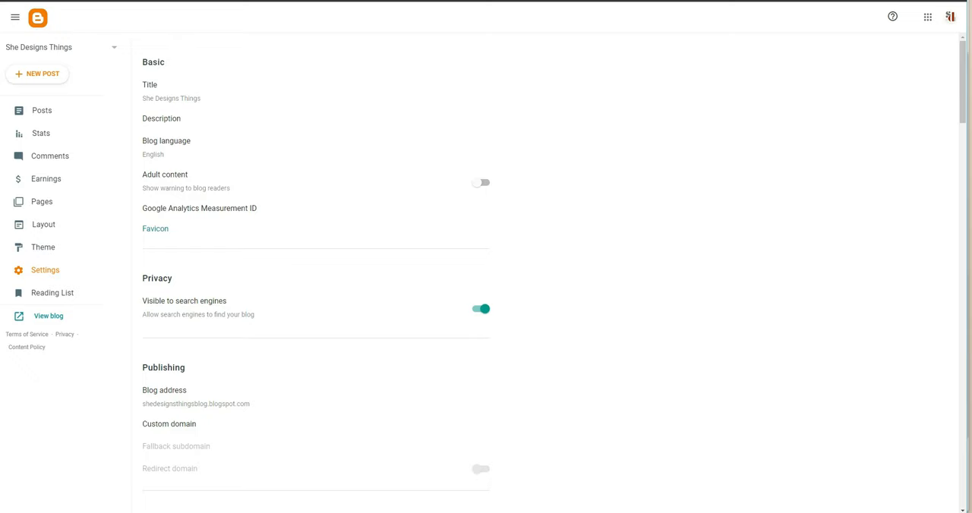
- Scroll the settings to review the blogspot address and HTTPS redirect
scroll("down", 3)
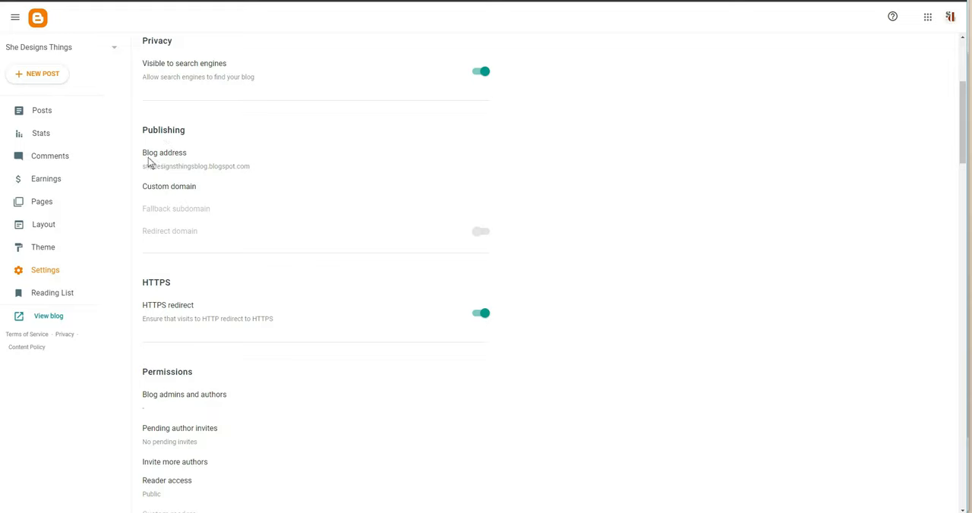
mouse_move(161, 192)
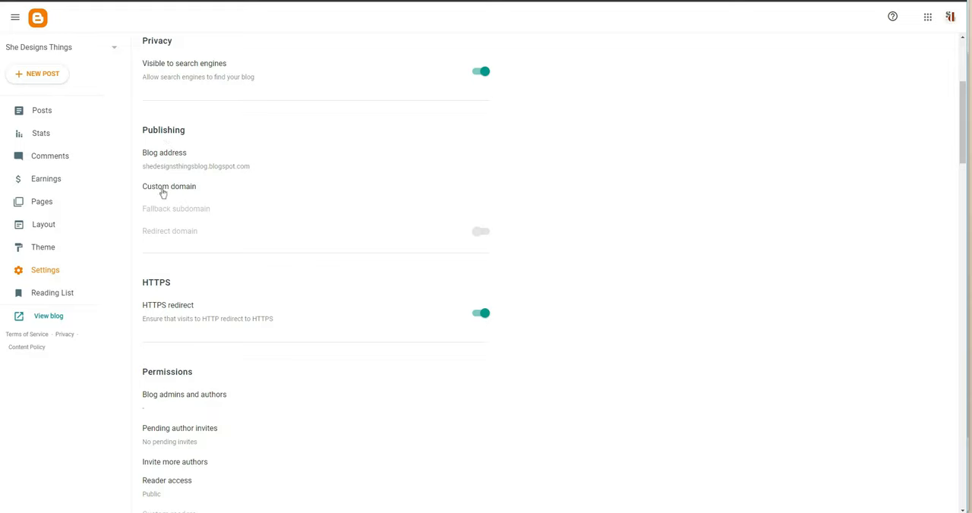
- Enter blog.shedesignsthings.com as the custom domain and save it
left_click(169, 187)
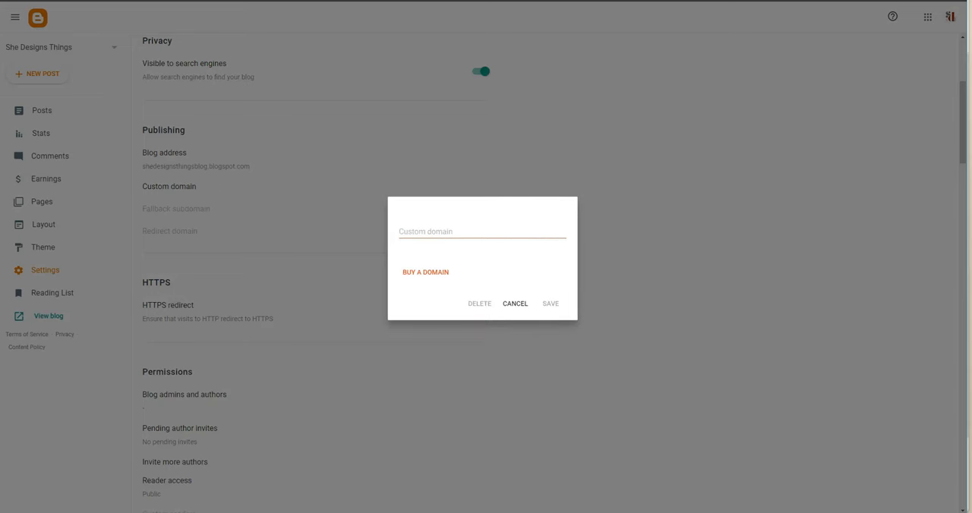
left_click(483, 231)
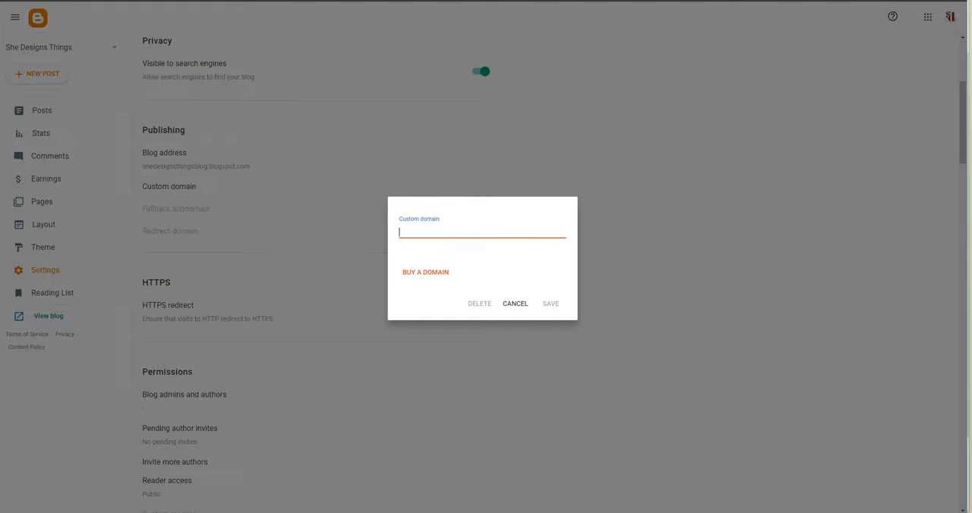
type("b")
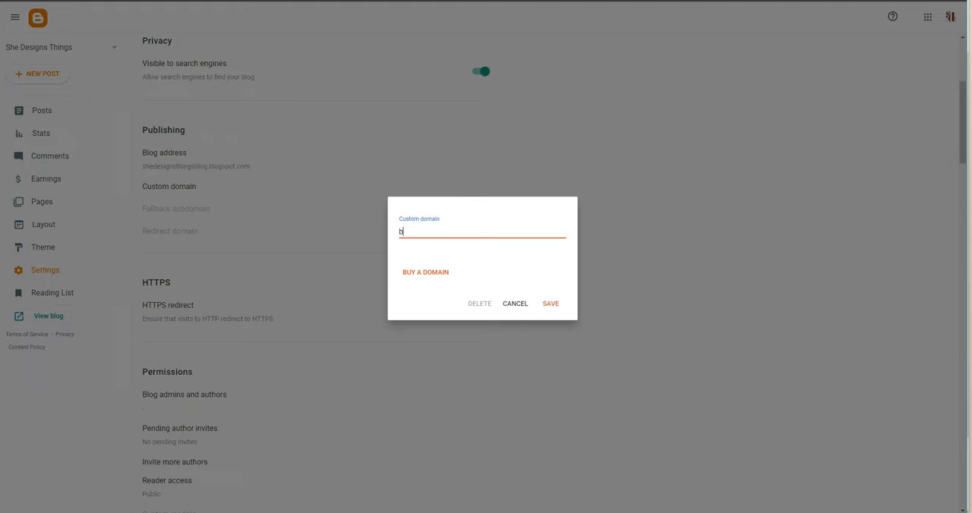
type("log.")
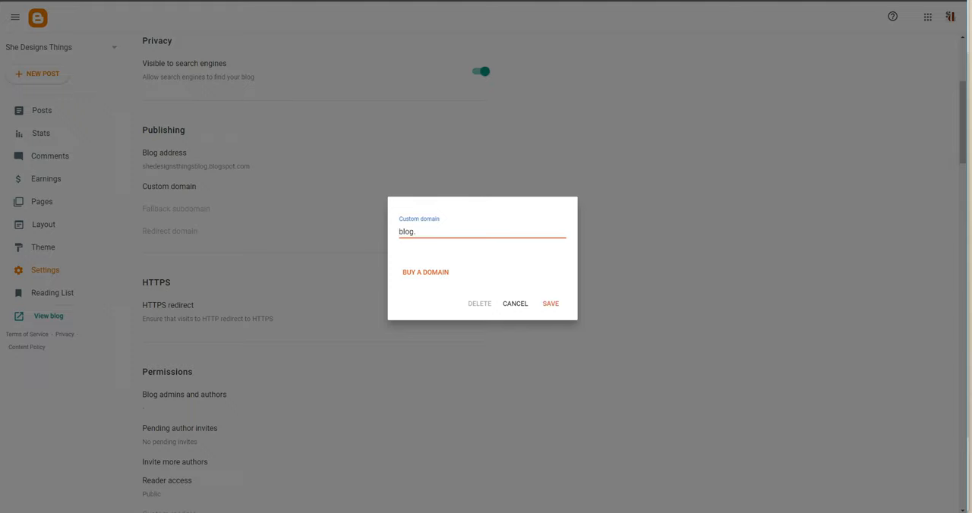
type("shedesig")
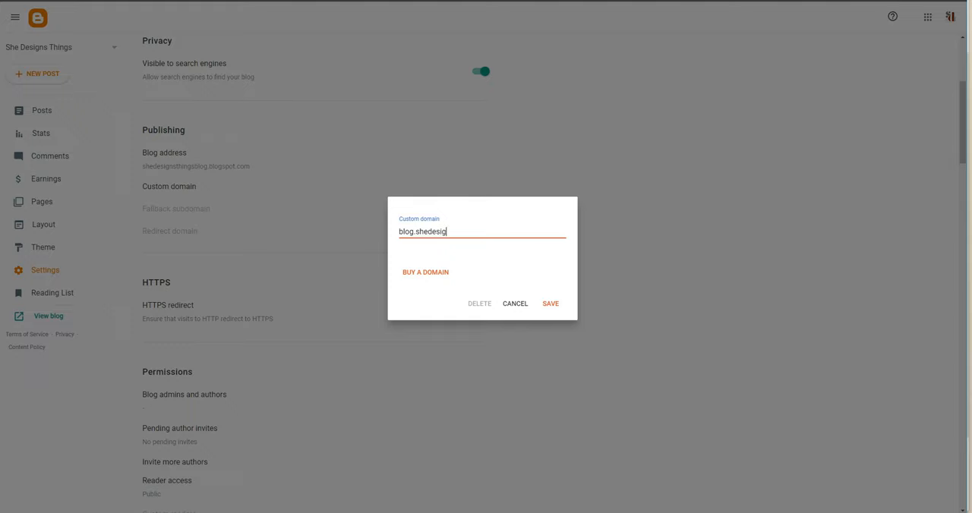
type("nsthings.co")
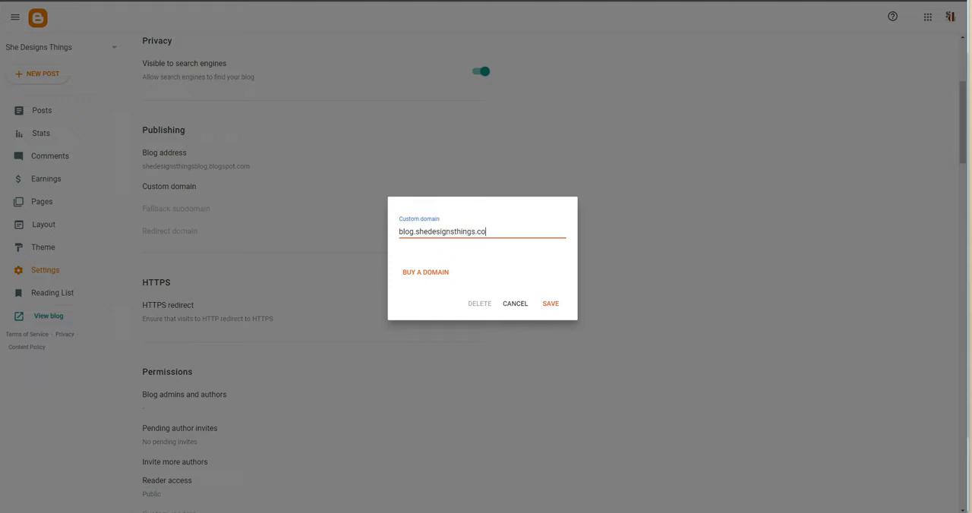
type("m")
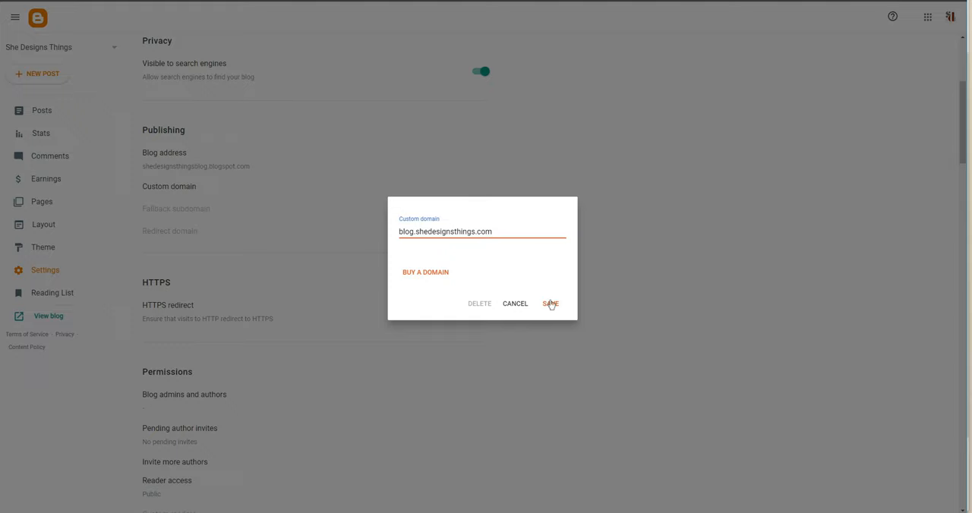
left_click(550, 304)
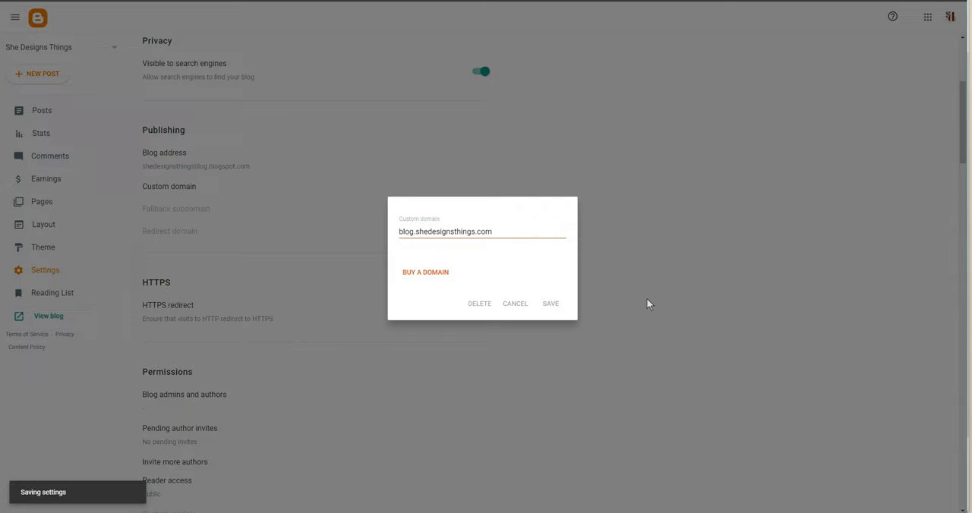
mouse_move(656, 297)
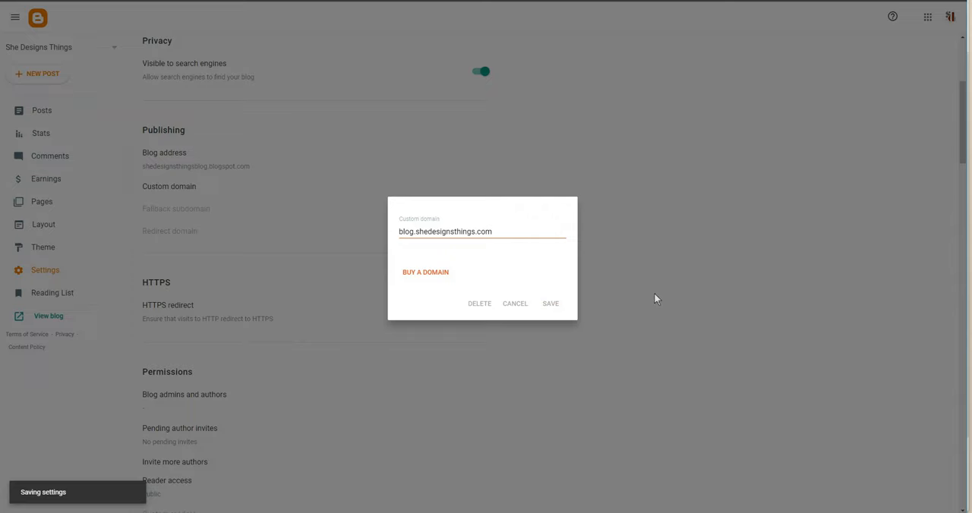
- View the live She Designs Things blog homepage
left_click(550, 303)
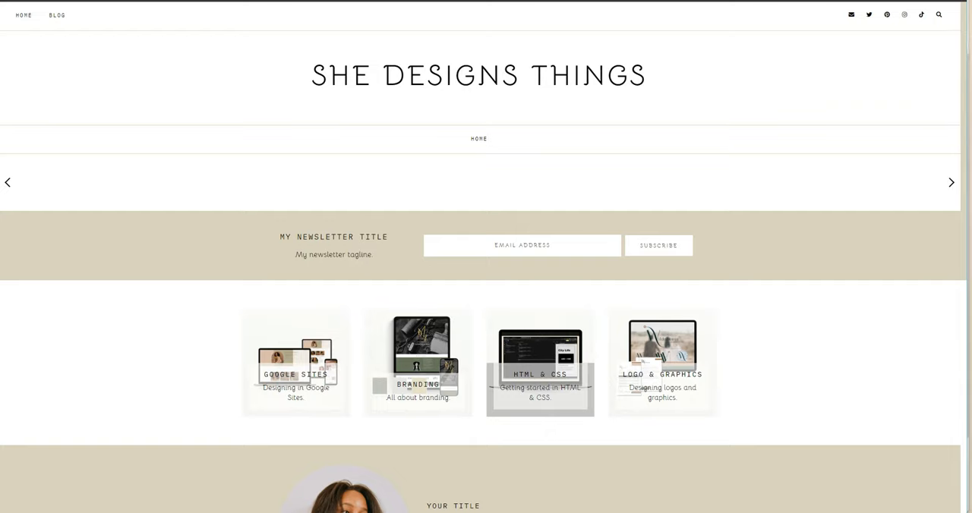
mouse_move(556, 121)
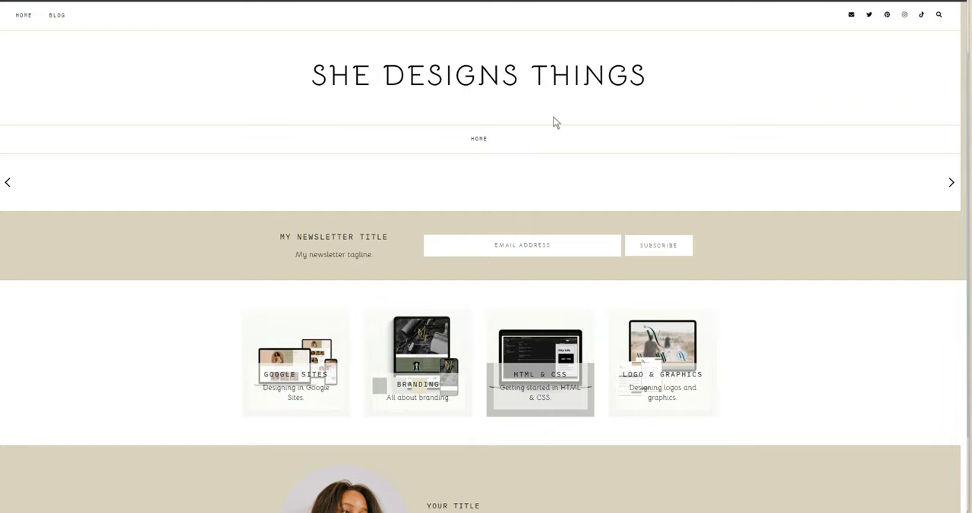
mouse_move(486, 42)
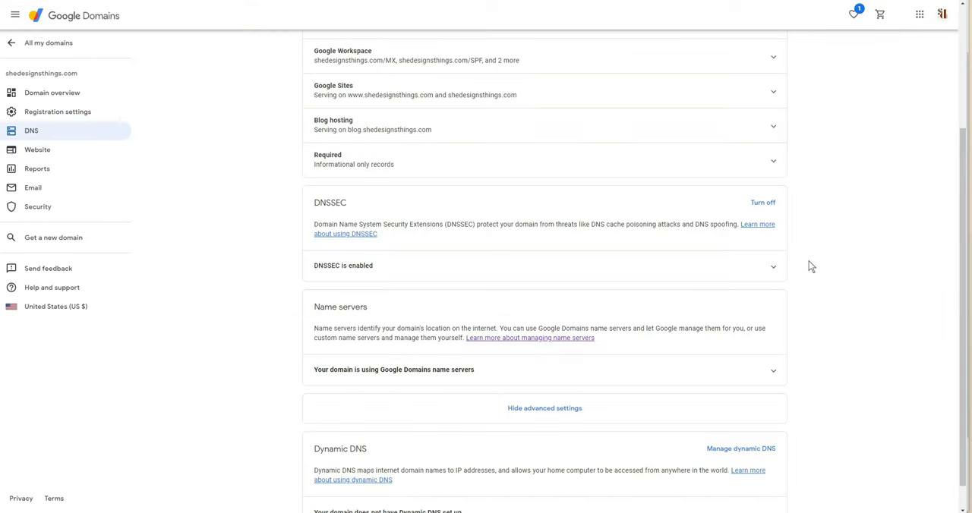
mouse_move(160, 135)
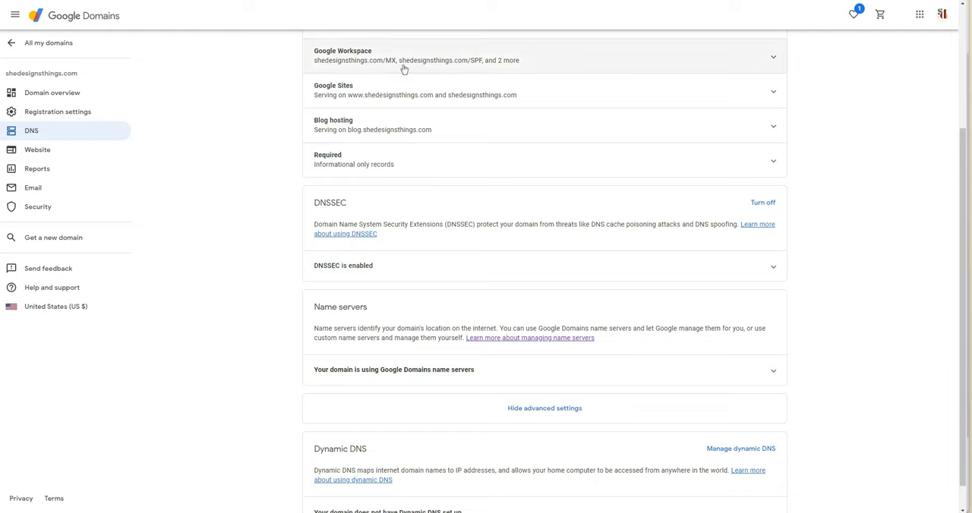
mouse_move(323, 59)
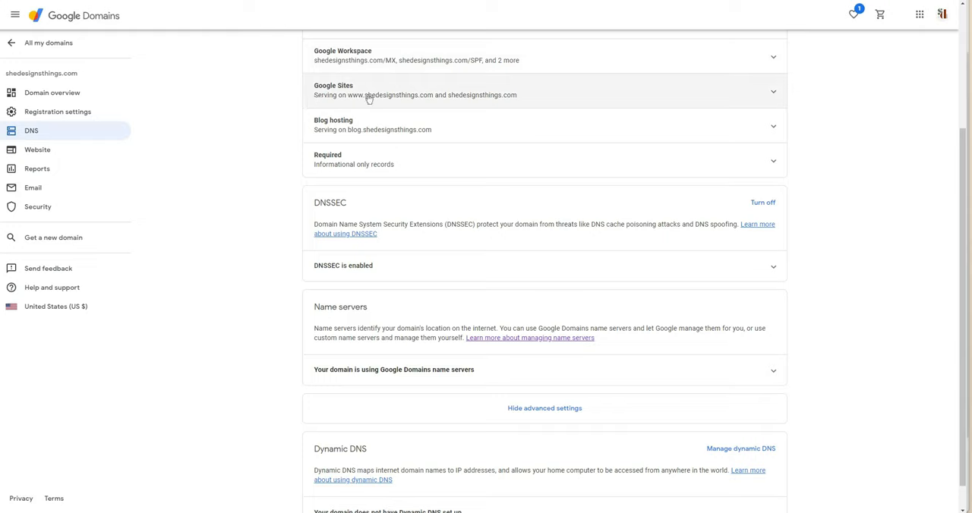
mouse_move(374, 129)
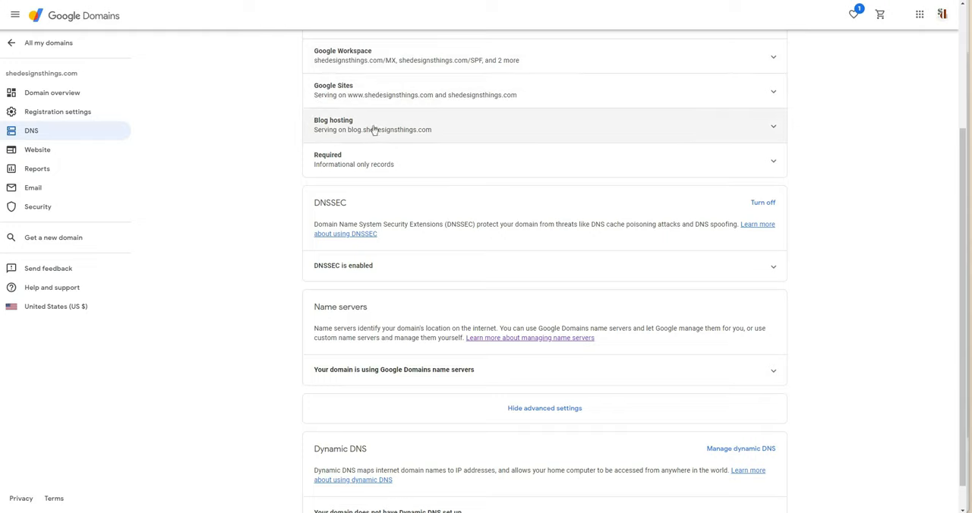
mouse_move(316, 140)
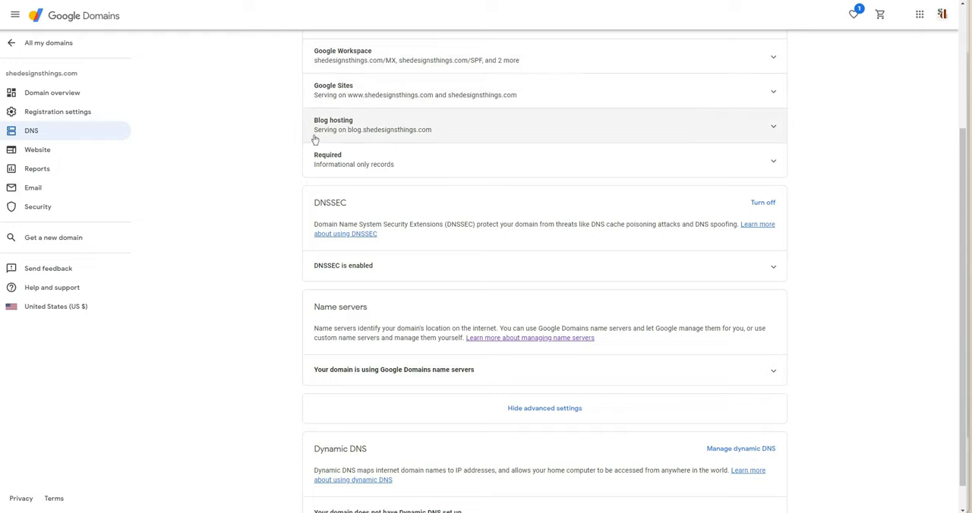